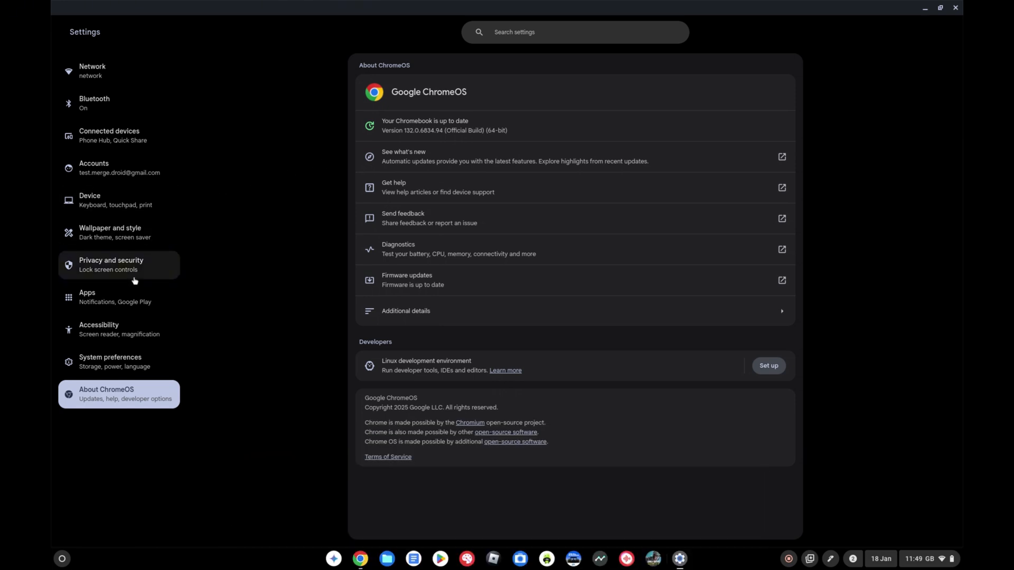
Step: Switch from the About ChromeOS page to the Accessibility settings page
left_click(118, 329)
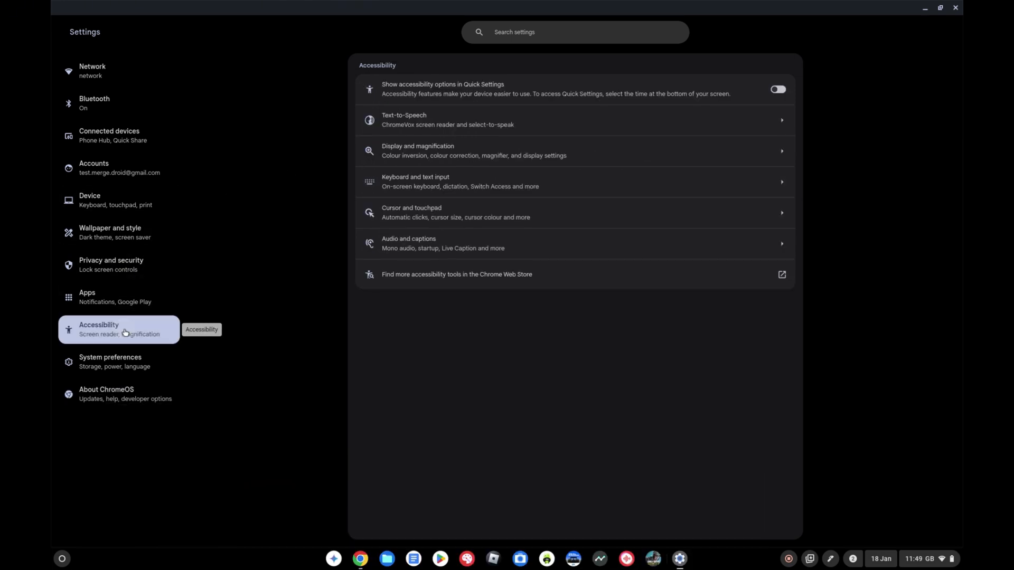
mouse_move(432, 182)
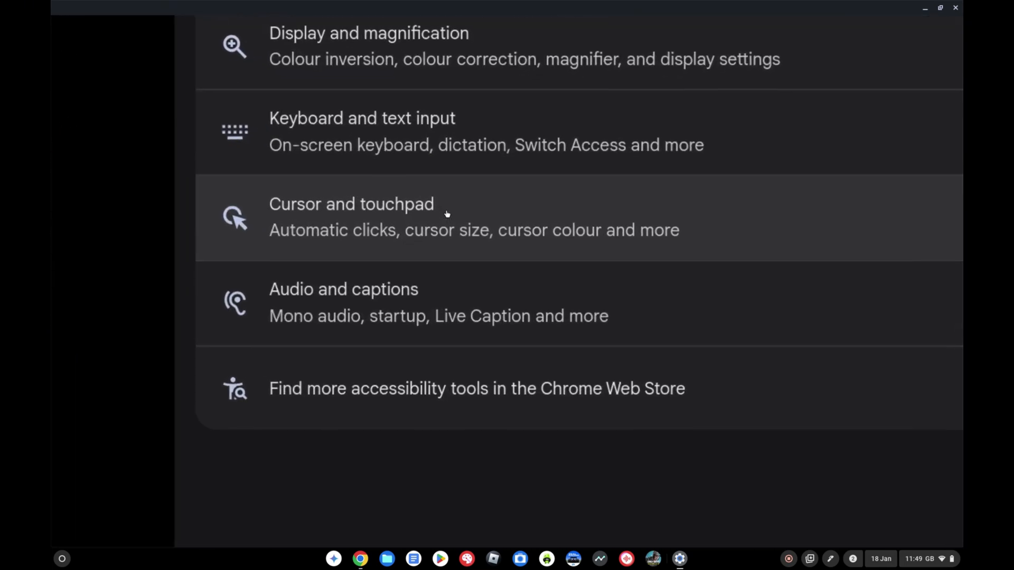
Step: Open the Cursor and touchpad accessibility settings listing Face control
left_click(351, 217)
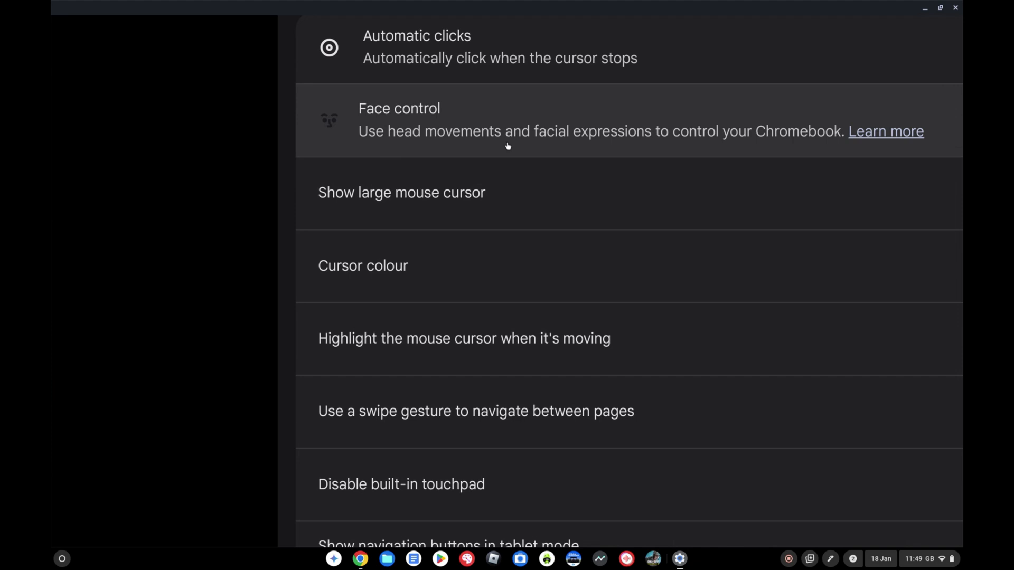
mouse_move(735, 146)
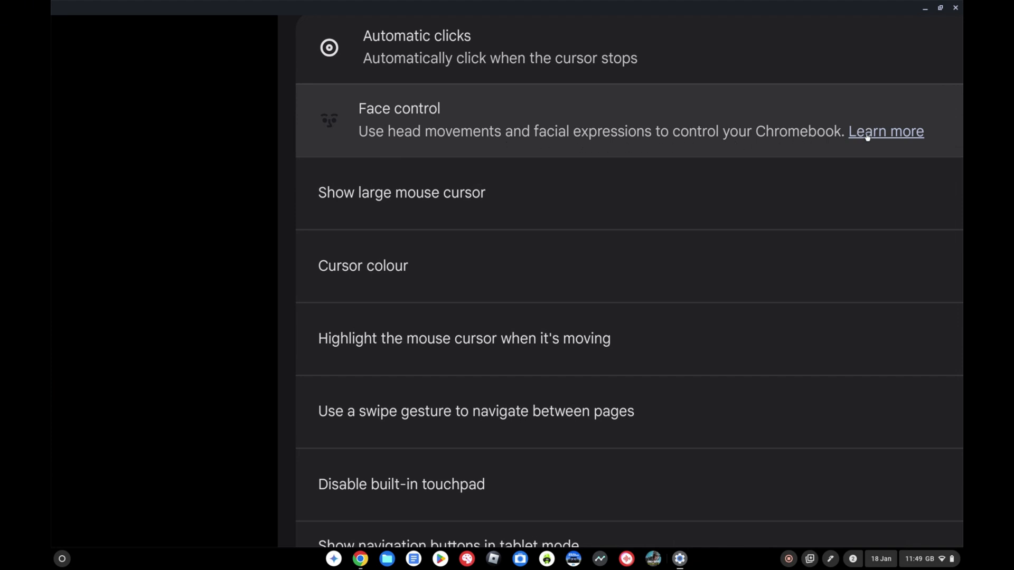
Step: Open Face control's Learn more article and scroll to its setup and cursor control steps
left_click(885, 132)
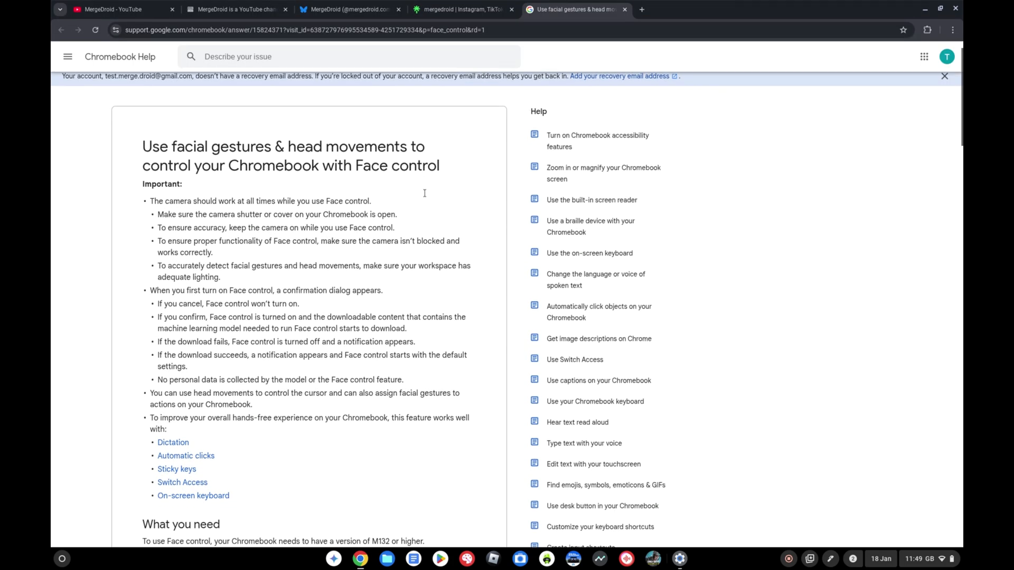
scroll("down", 3)
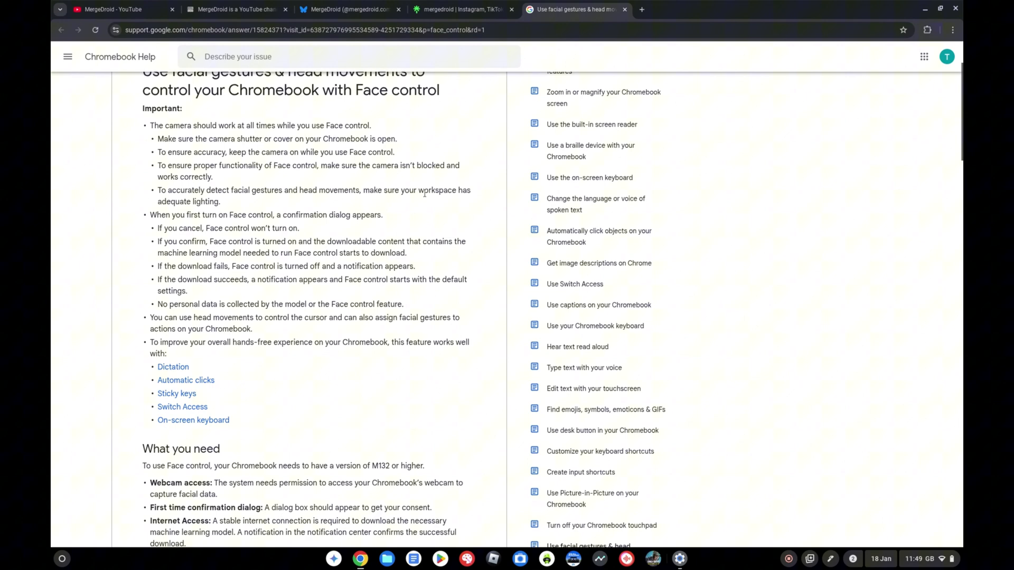
scroll("down", 3)
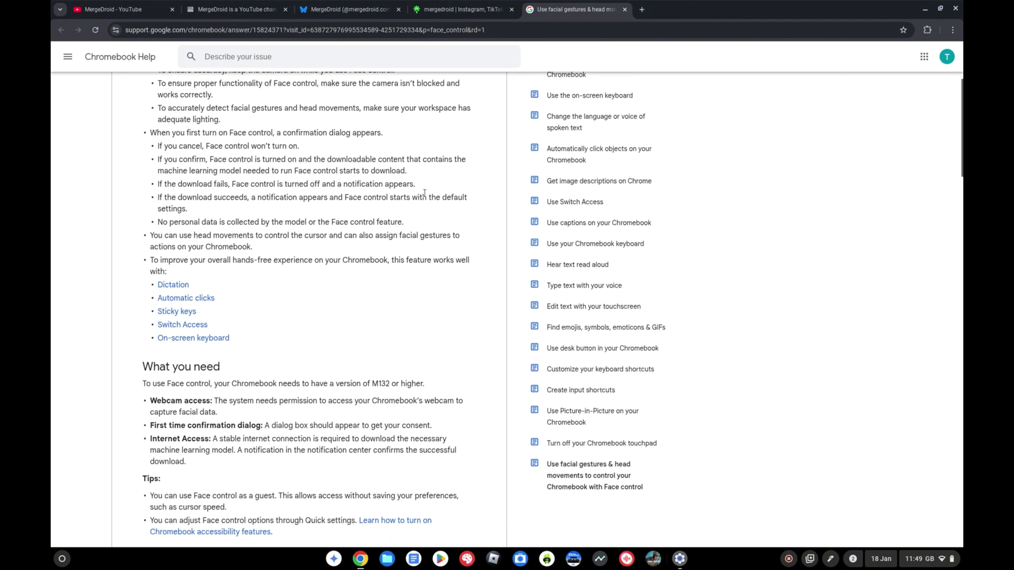
scroll("down", 3)
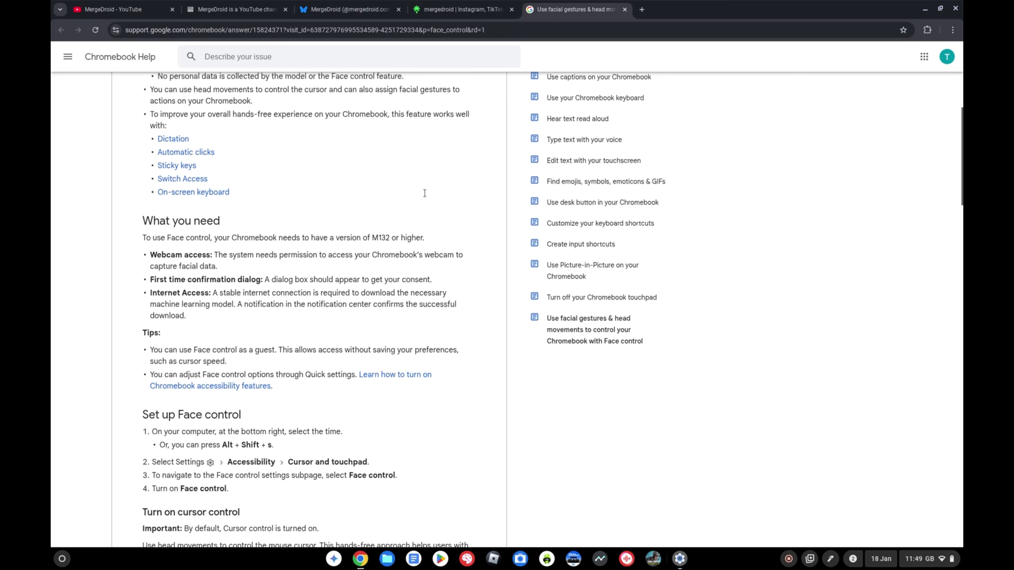
scroll("down", 3)
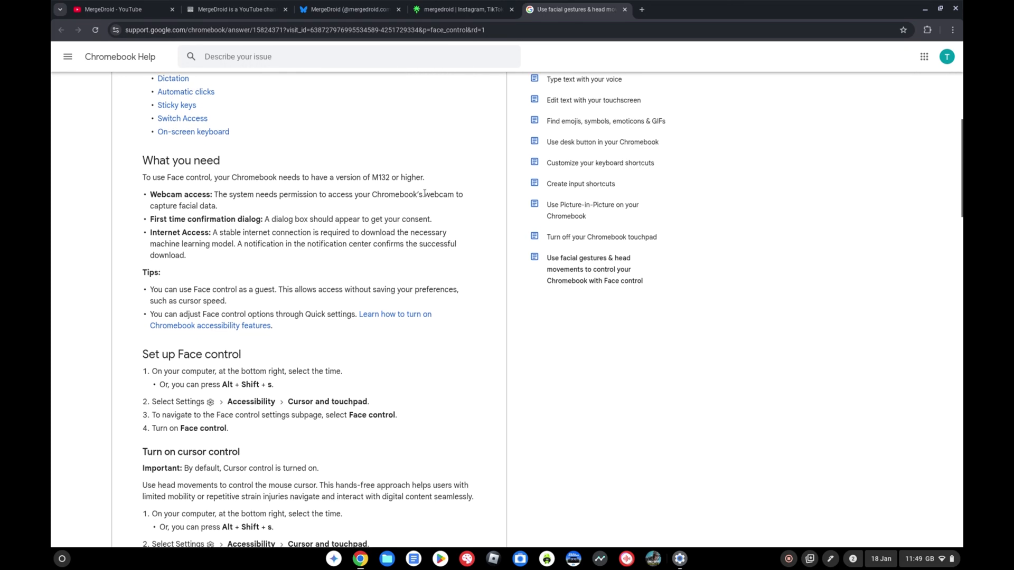
scroll("down", 3)
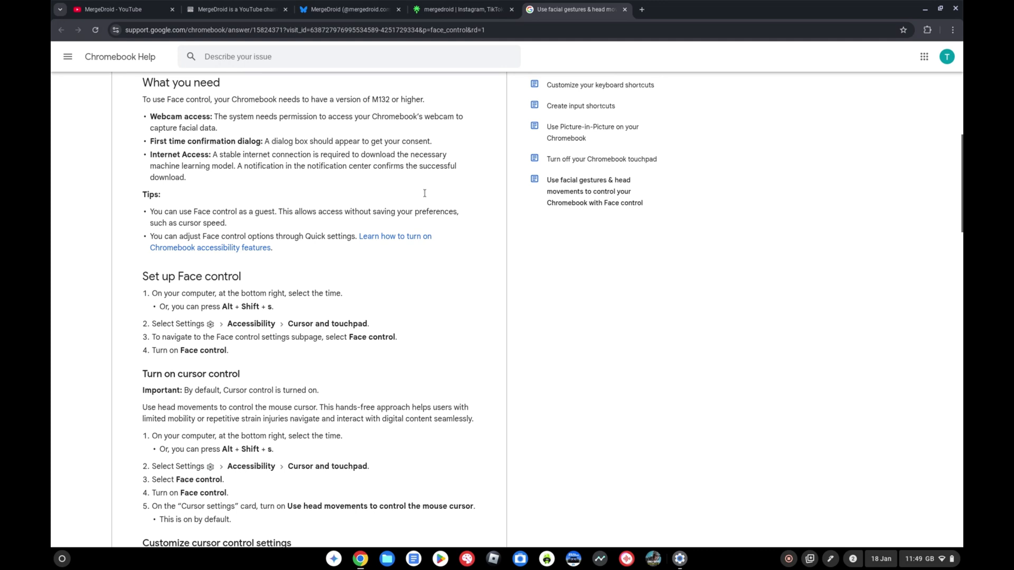